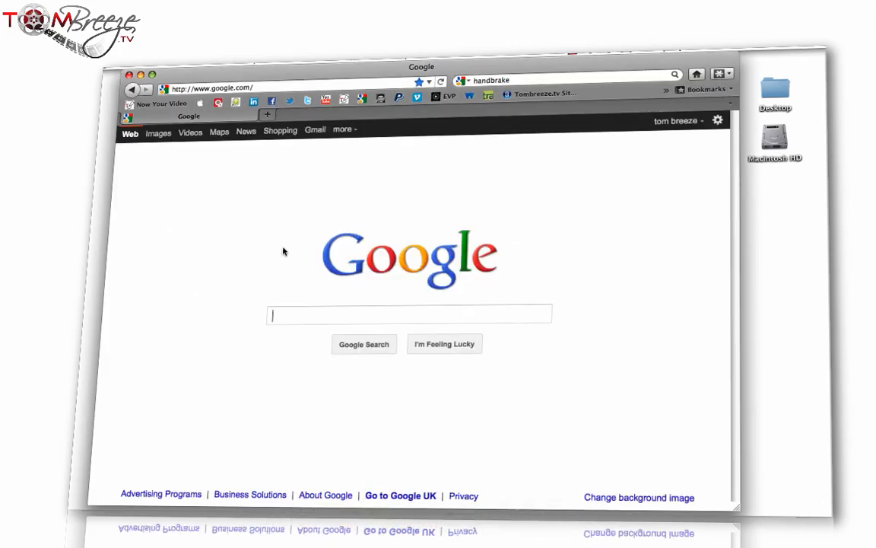
Step: Search Google for 'handbrake' and open the official handbrake.fr result
type("handbrake")
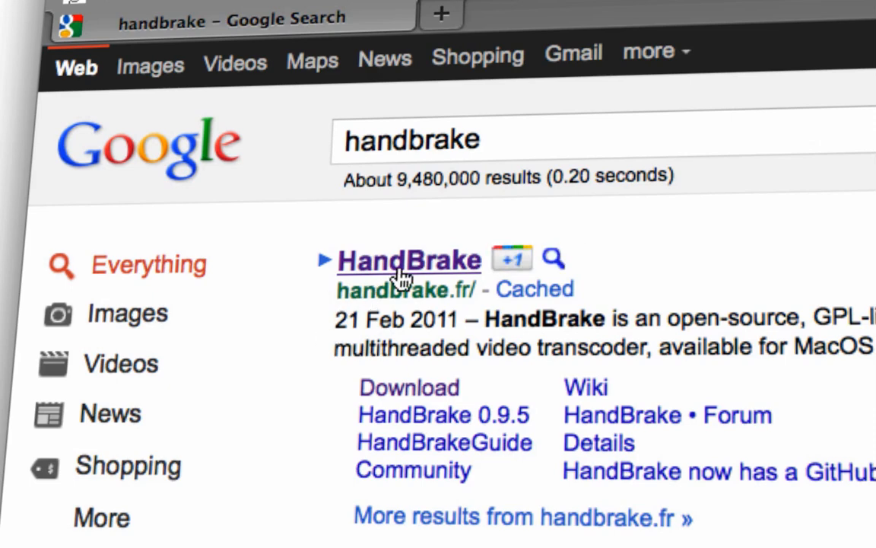
mouse_move(334, 297)
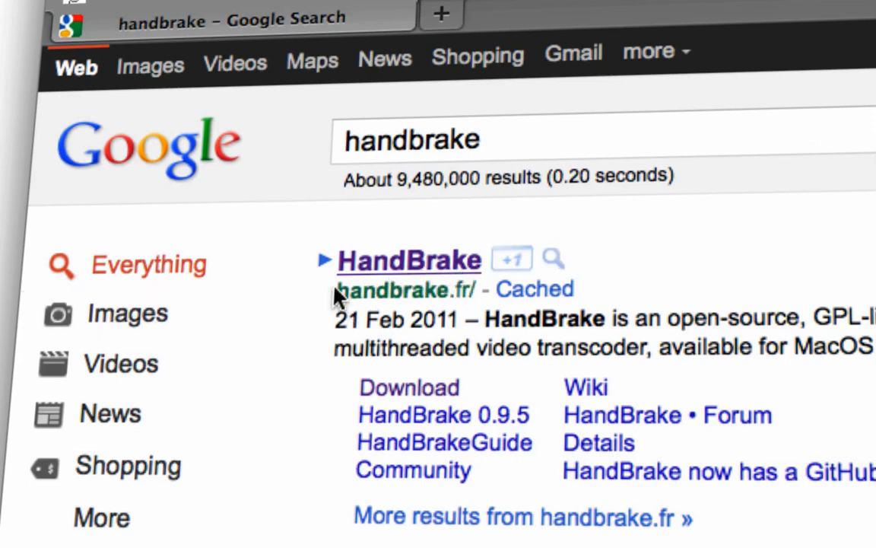
mouse_move(472, 302)
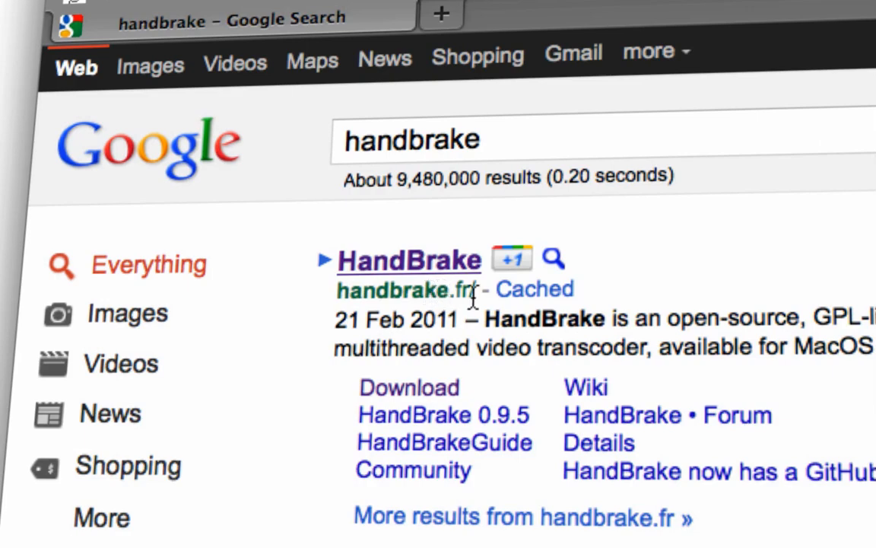
left_click(408, 260)
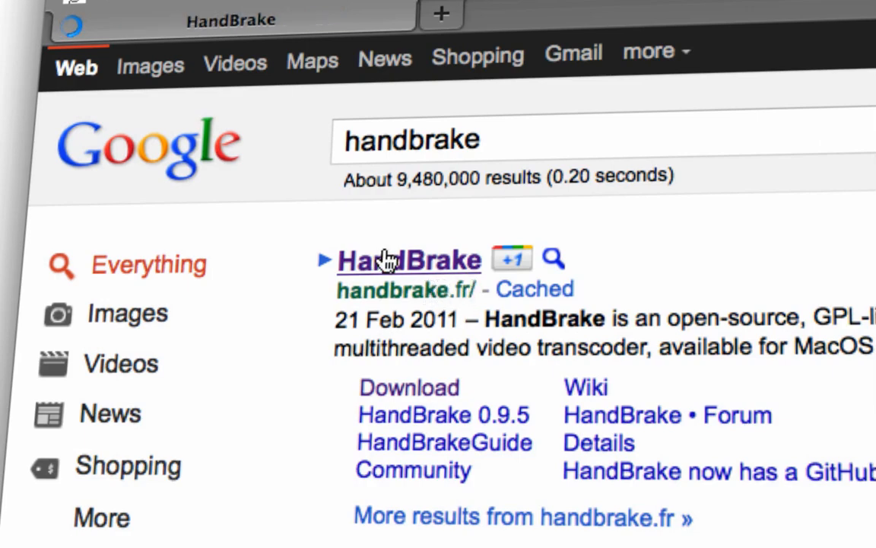
Step: From the site's Download page, start the Mac OS Intel 64-bit HandBrake 0.9.5 .dmg download
left_click(408, 260)
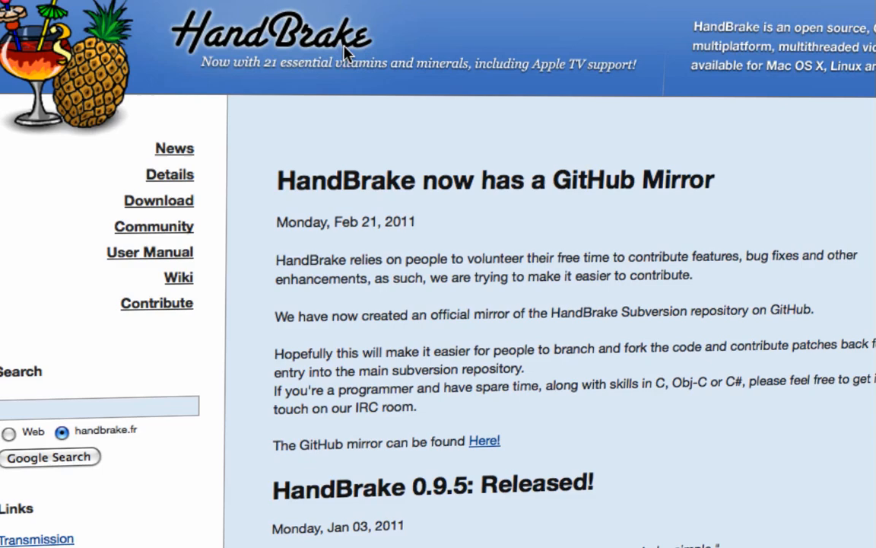
mouse_move(684, 171)
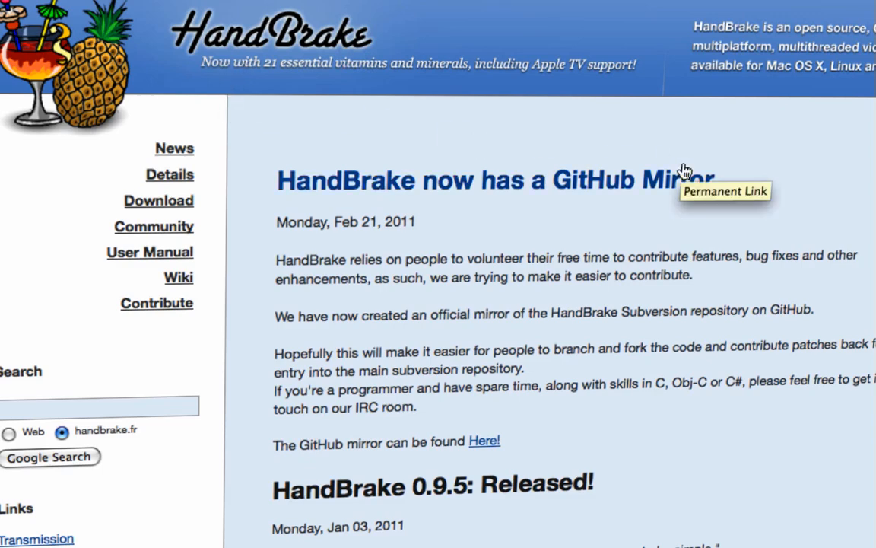
mouse_move(159, 200)
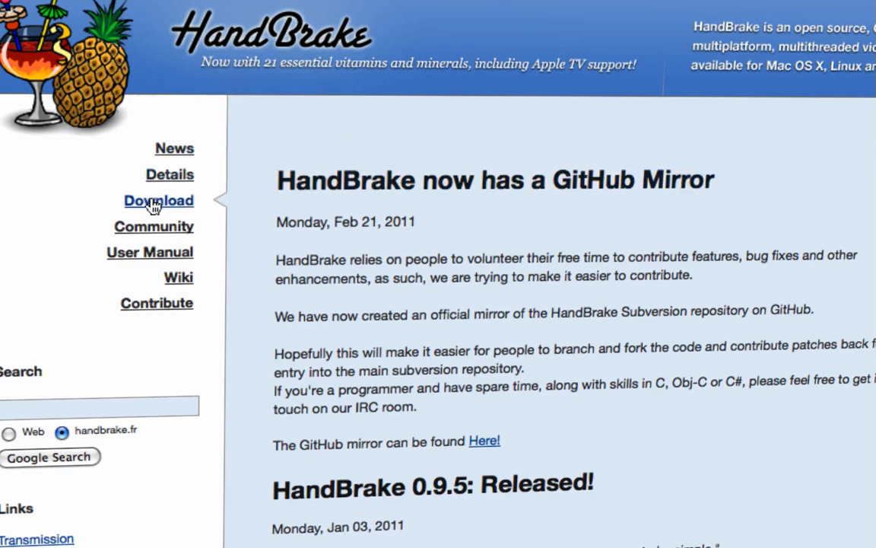
left_click(158, 201)
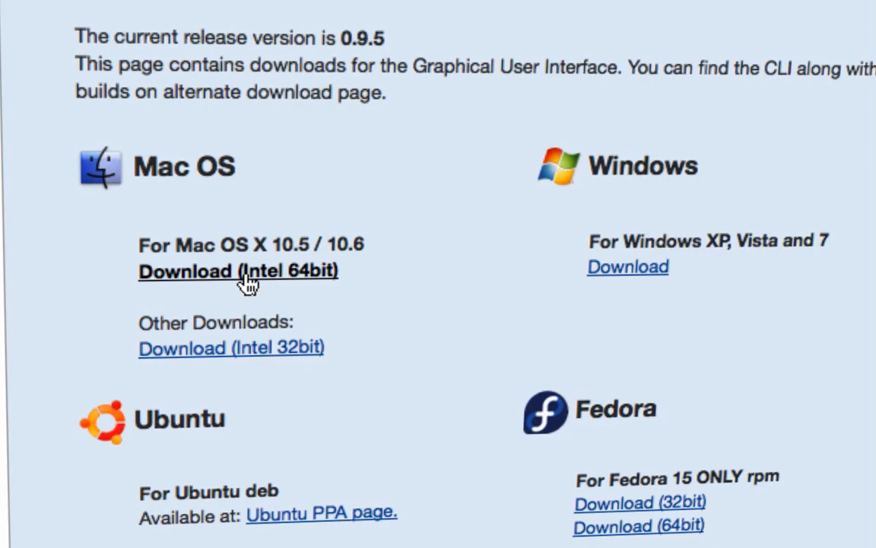
left_click(237, 270)
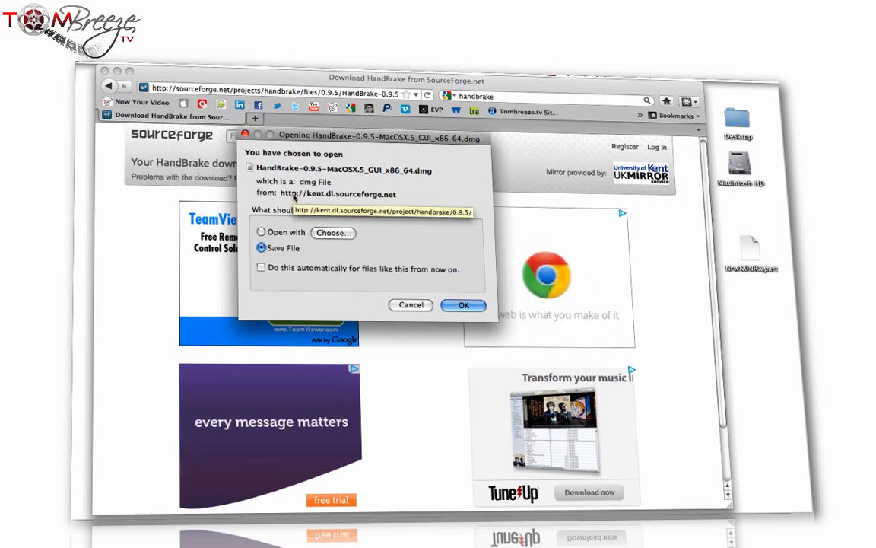
left_click(462, 305)
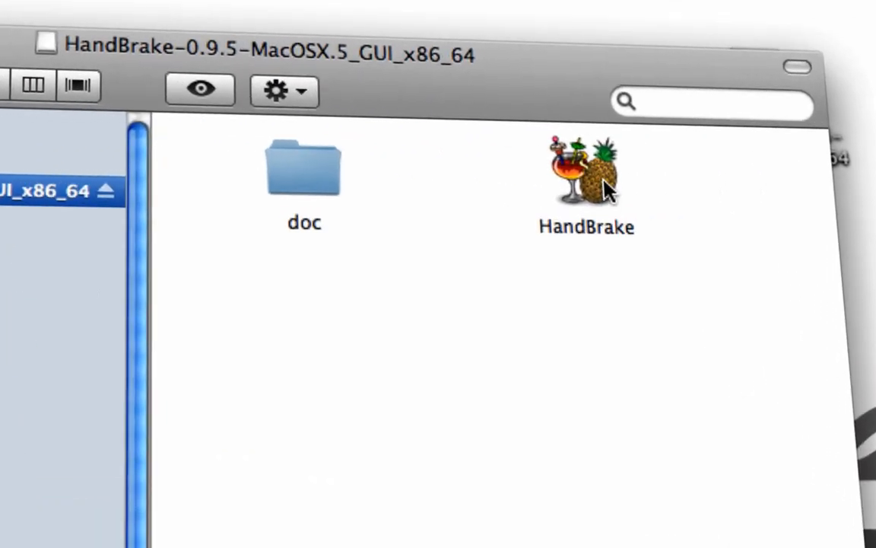
mouse_move(606, 182)
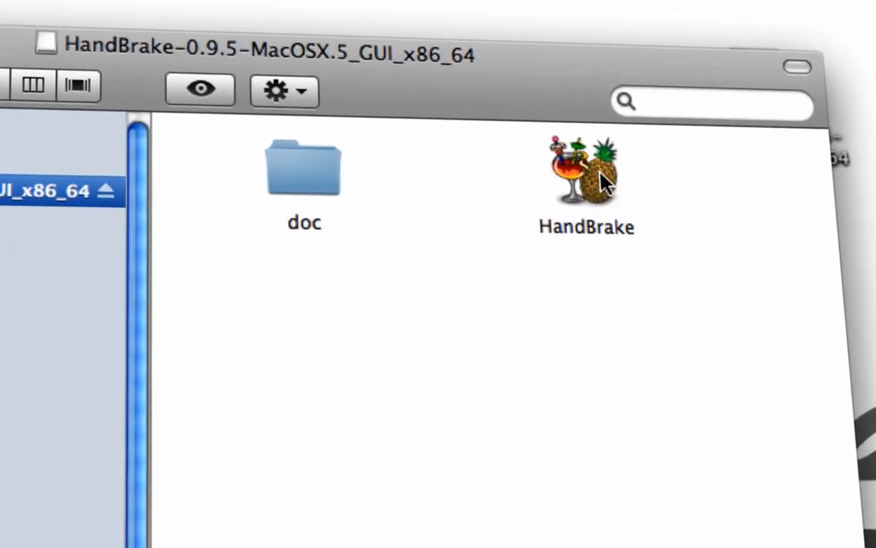
Step: Copy HandBrake to the desktop, eject the disk image, and launch the app
left_click_drag(586, 170, 632, 304)
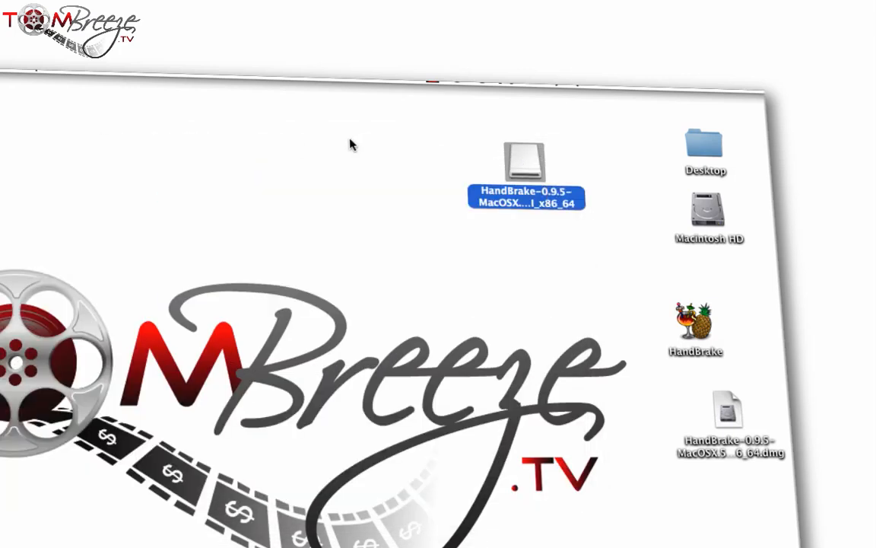
mouse_move(566, 259)
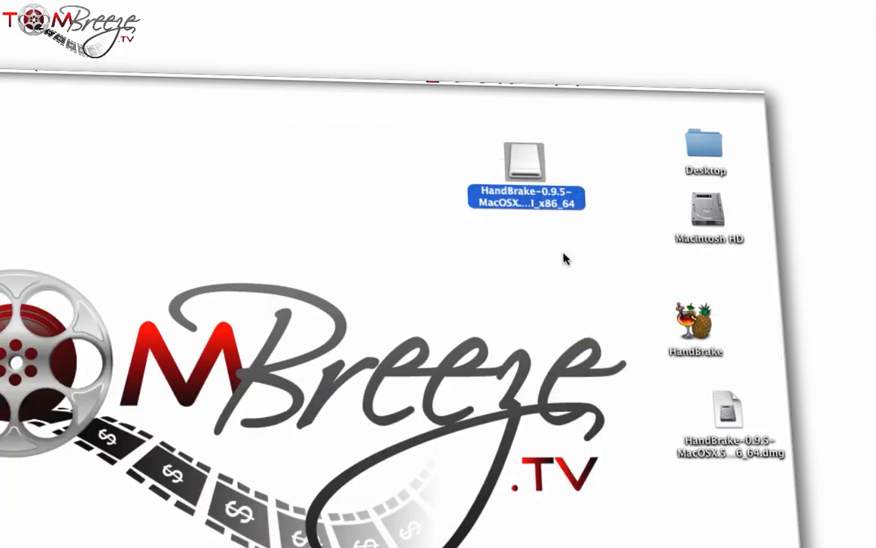
right_click(729, 413)
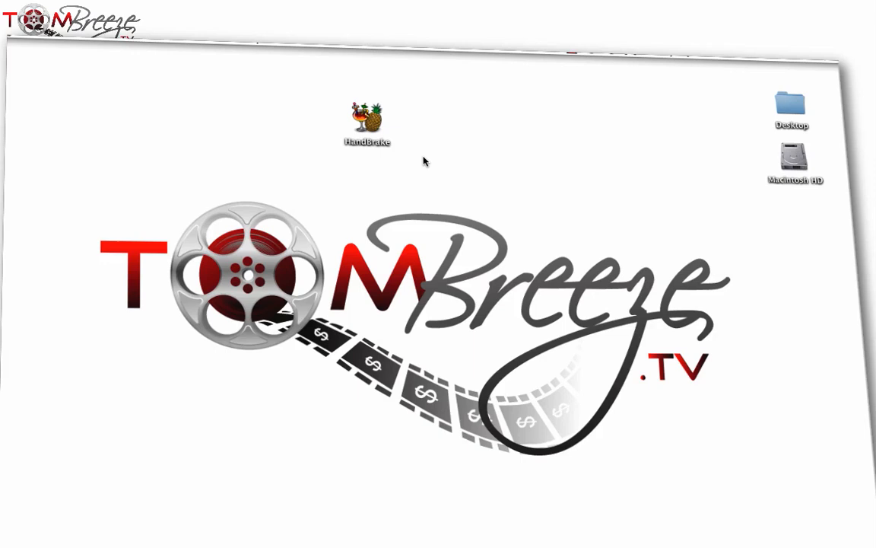
left_click(366, 114)
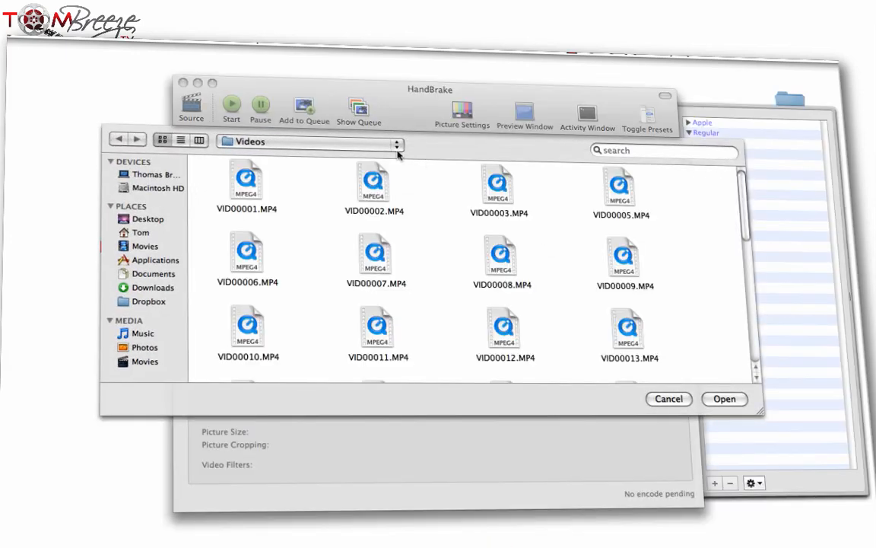
mouse_move(349, 147)
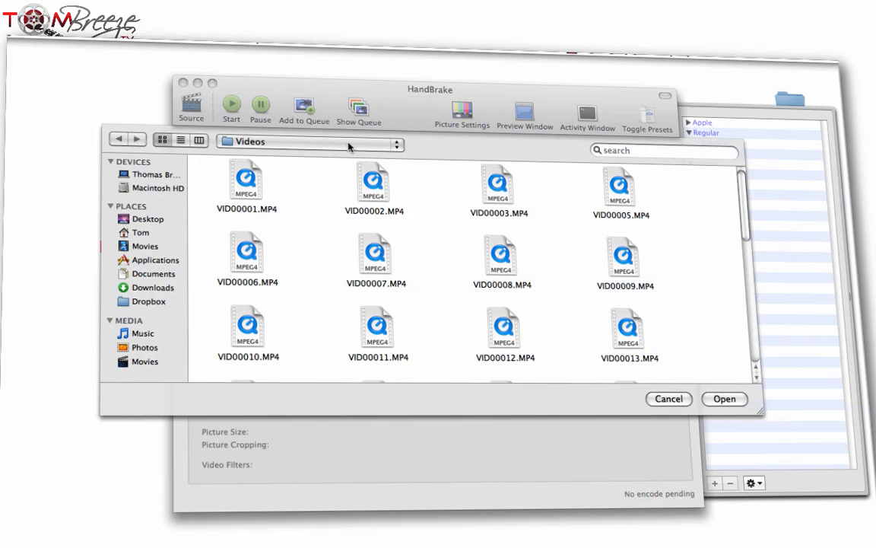
mouse_move(592, 307)
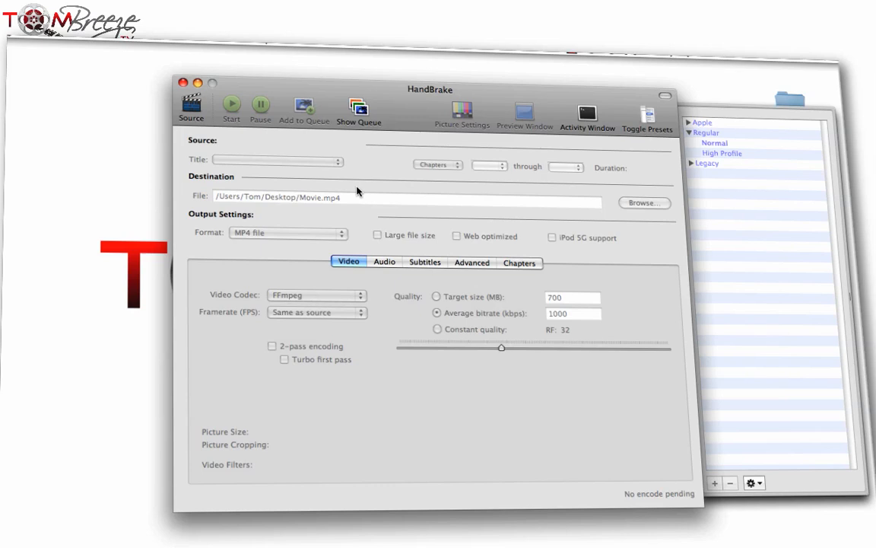
mouse_move(211, 114)
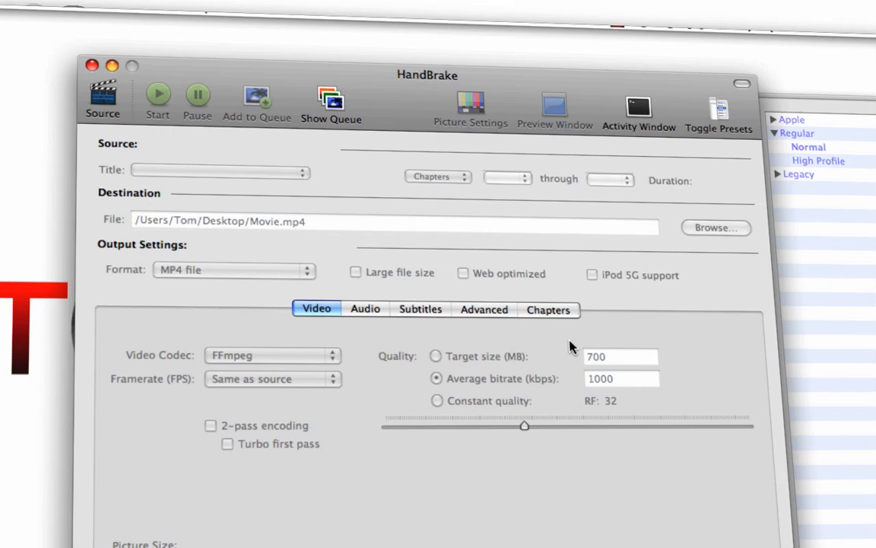
mouse_move(134, 101)
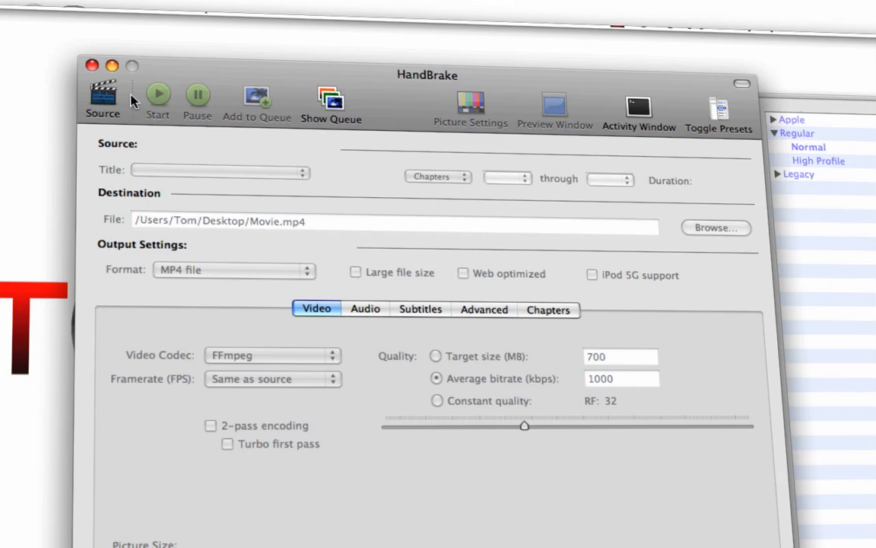
left_click(102, 99)
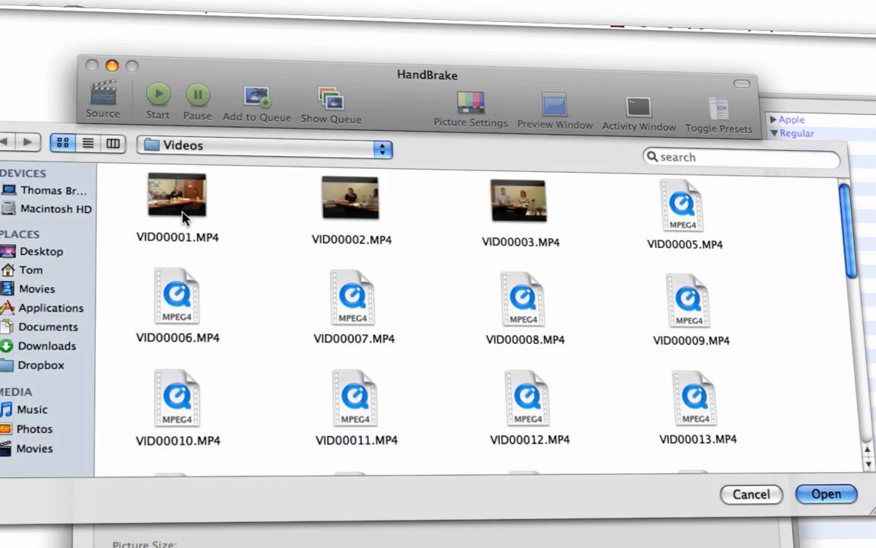
left_click(827, 493)
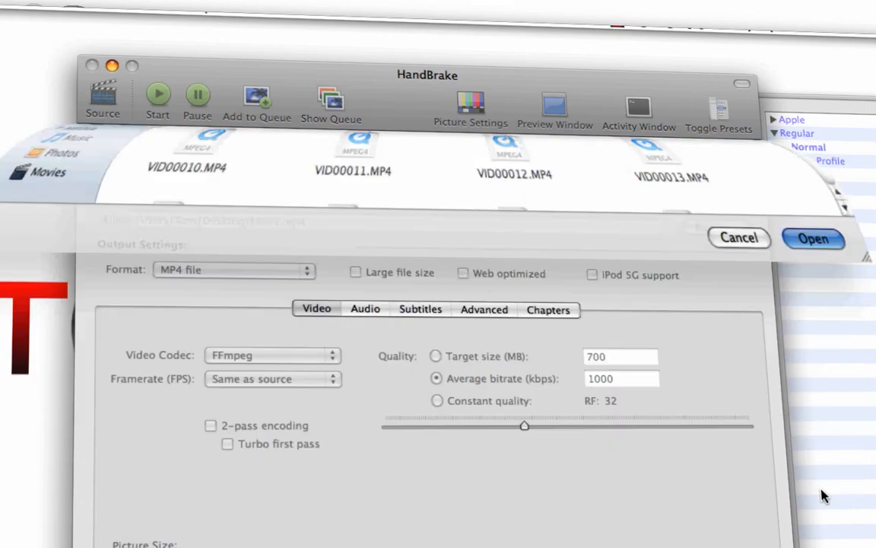
left_click(813, 237)
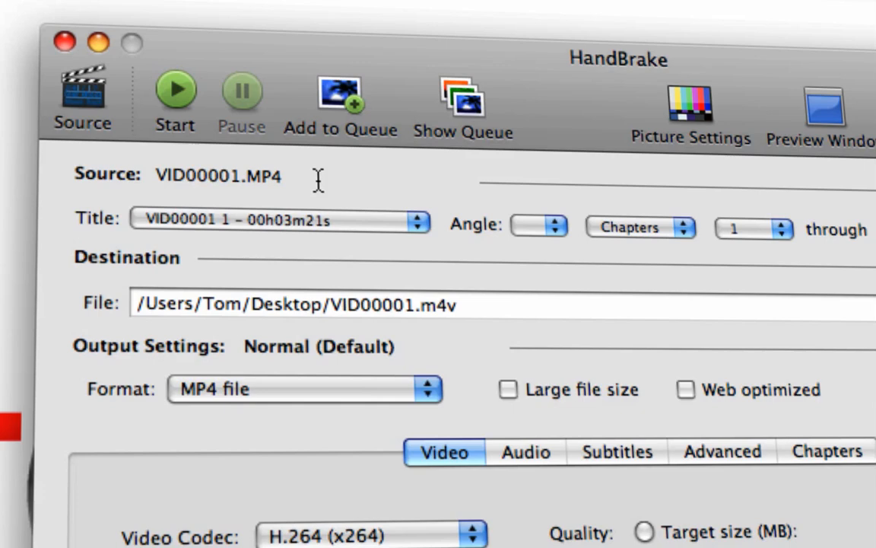
mouse_move(128, 166)
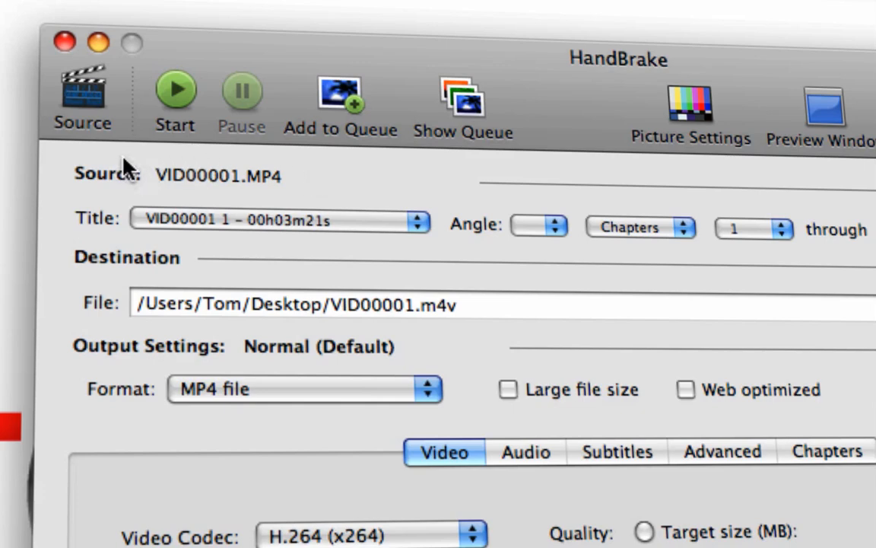
mouse_move(190, 211)
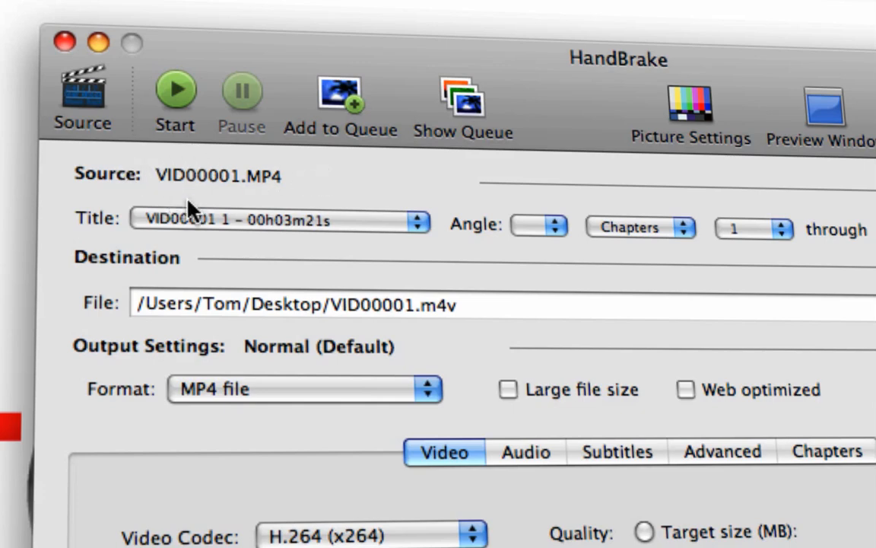
mouse_move(807, 216)
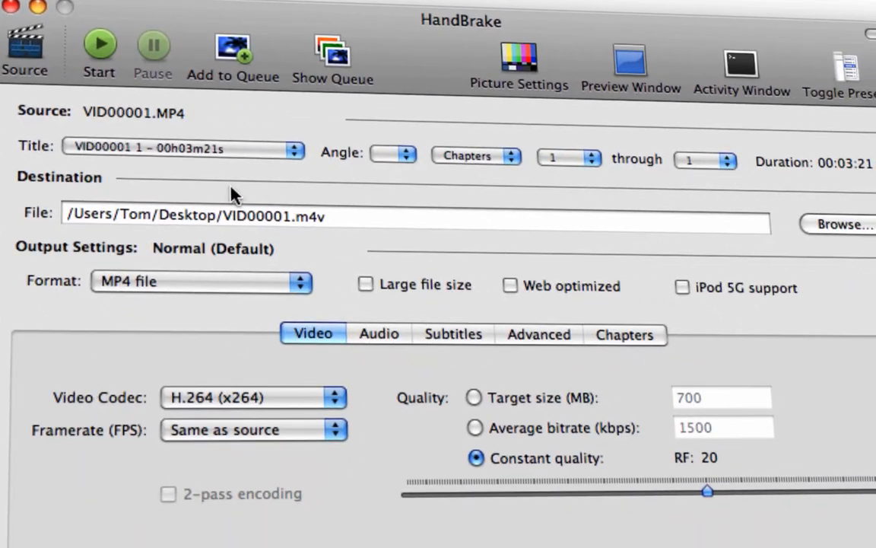
mouse_move(295, 219)
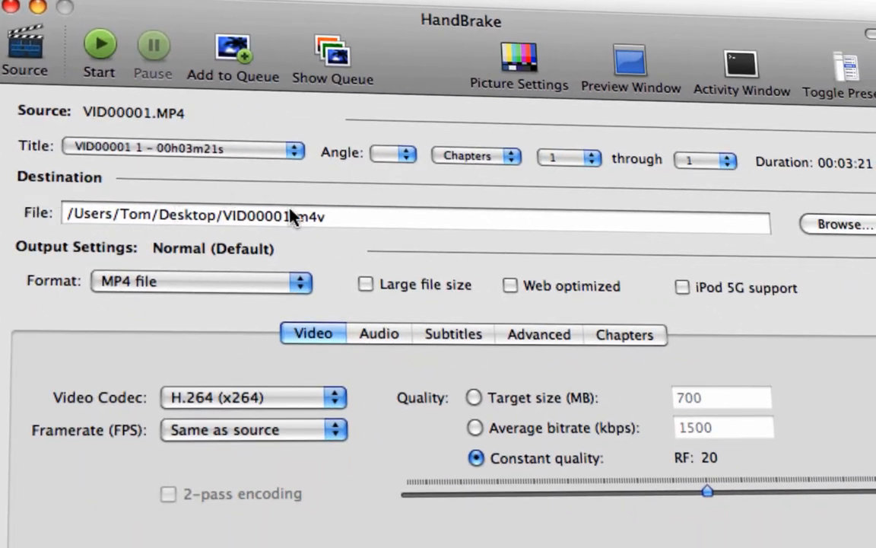
mouse_move(323, 229)
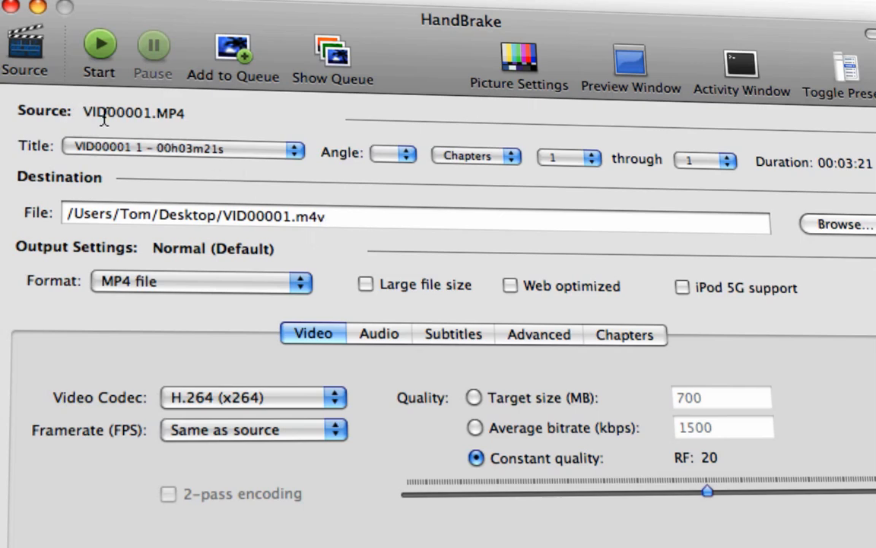
mouse_move(199, 118)
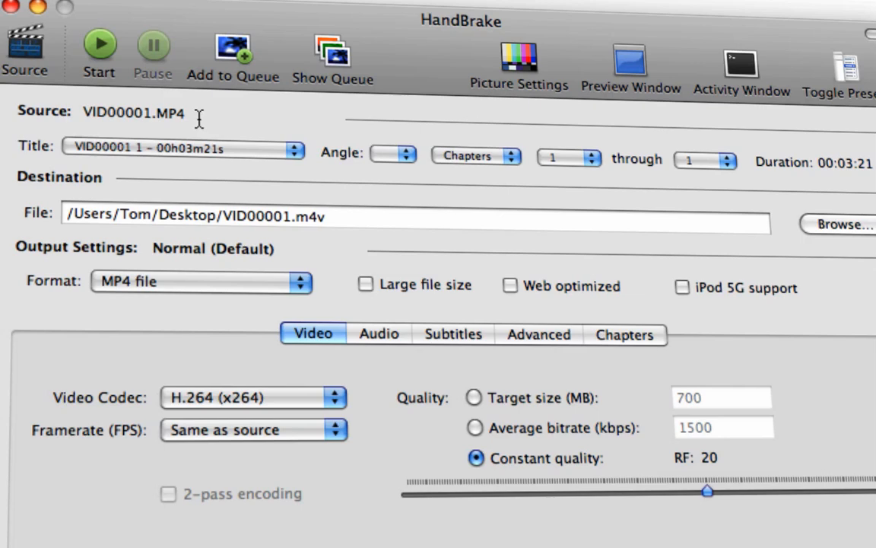
mouse_move(333, 216)
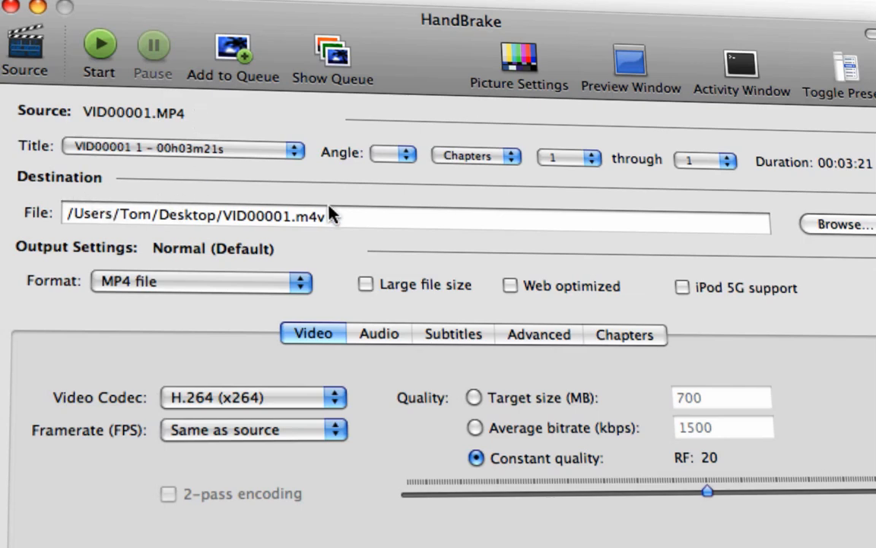
mouse_move(357, 219)
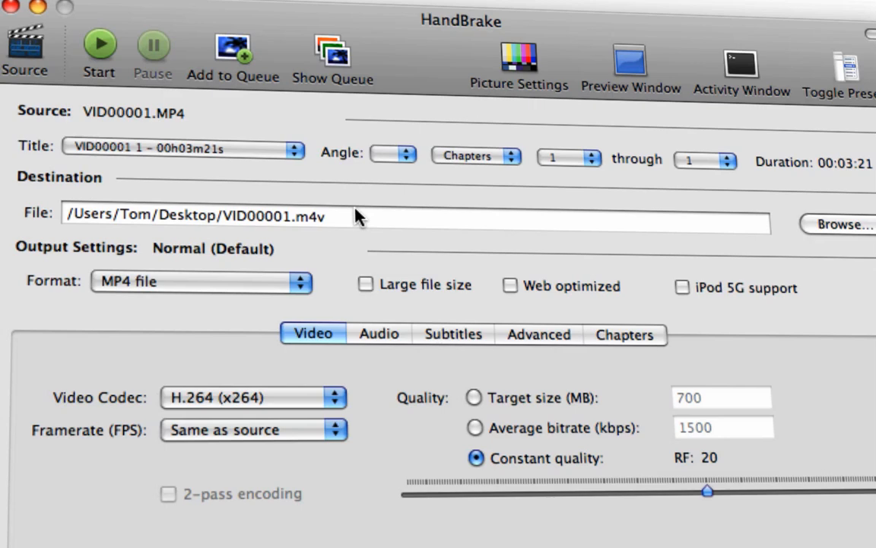
mouse_move(423, 225)
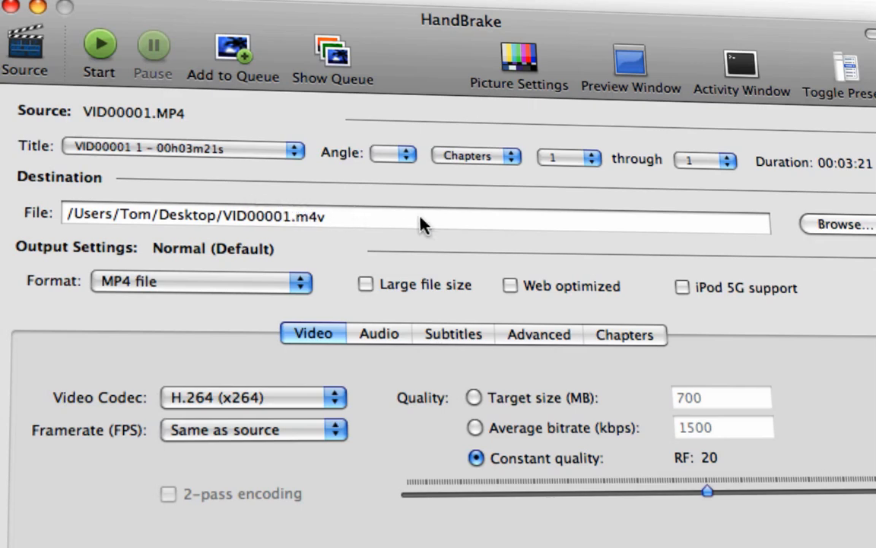
mouse_move(335, 277)
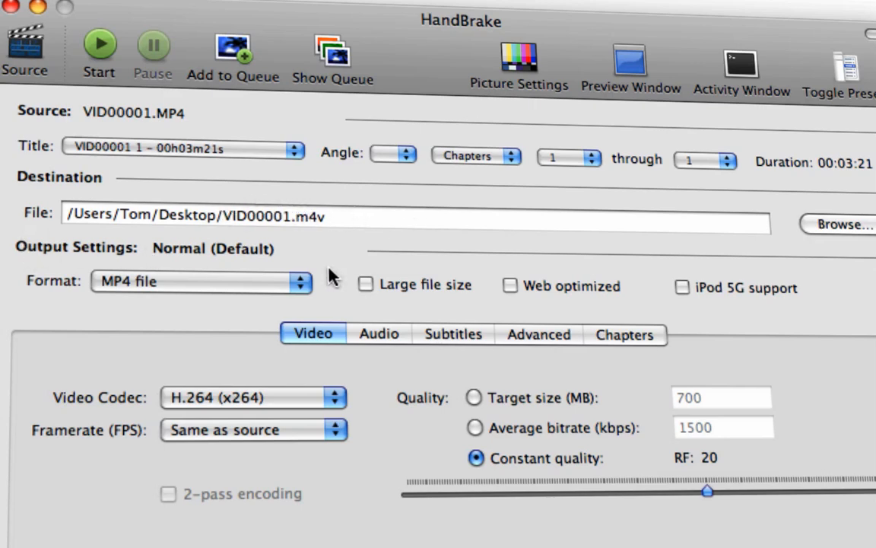
Step: Keep MP4 file as the output format and enable Web optimized
left_click(201, 281)
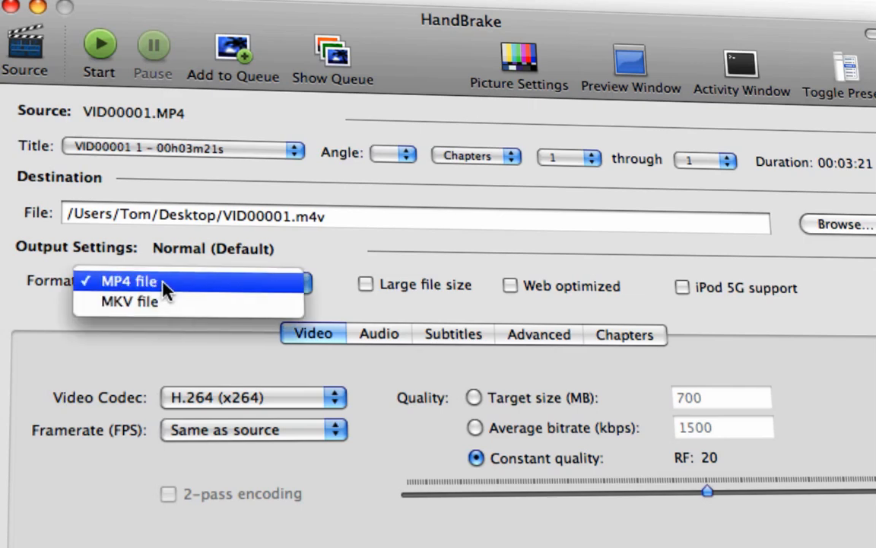
left_click(128, 282)
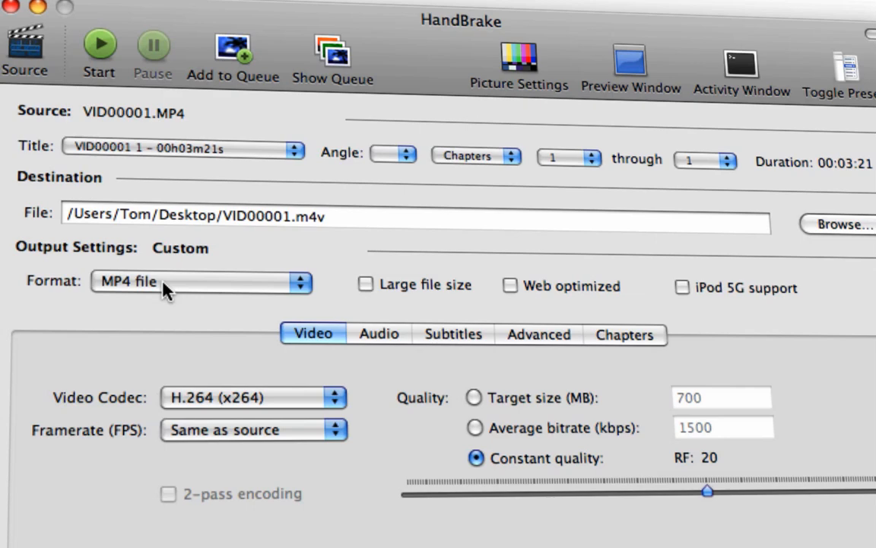
mouse_move(347, 298)
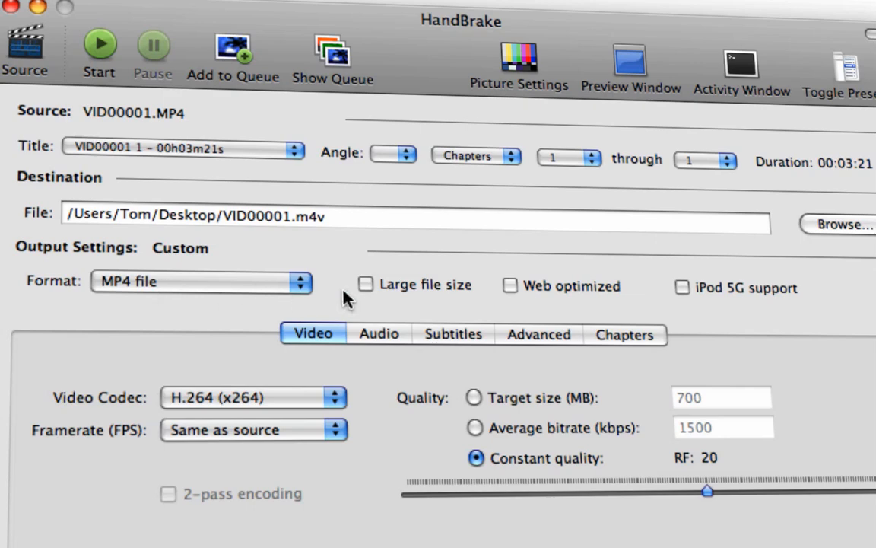
left_click(509, 286)
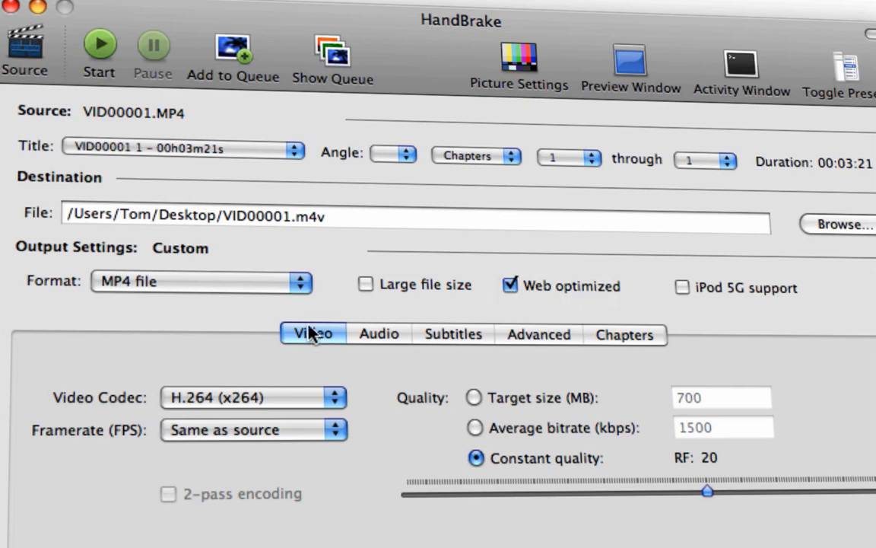
mouse_move(353, 341)
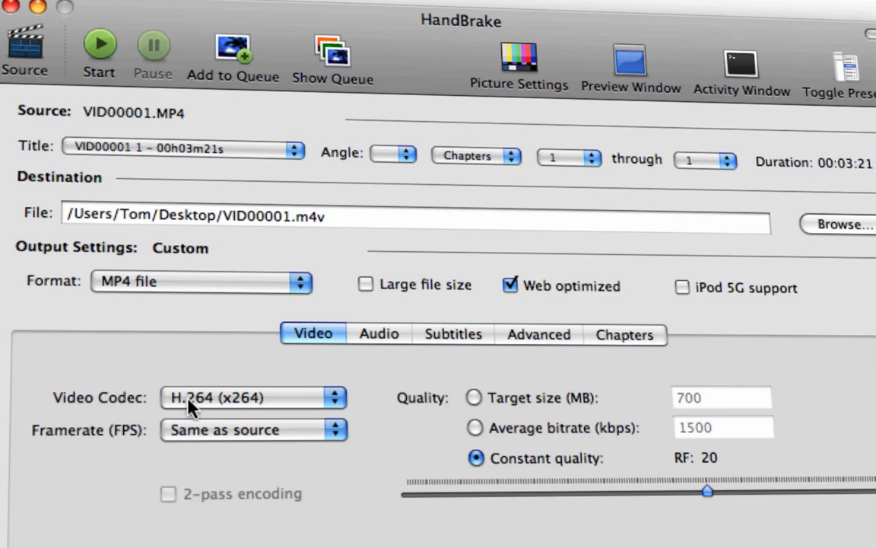
mouse_move(232, 405)
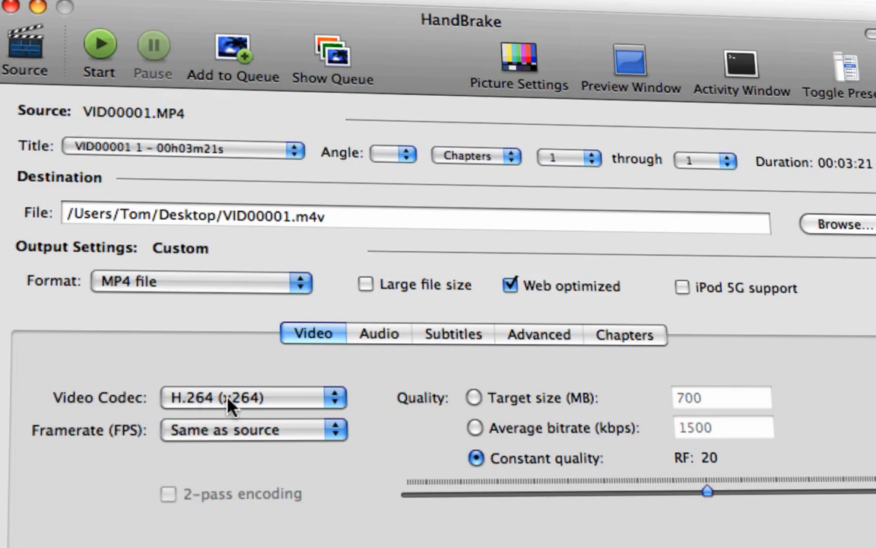
mouse_move(273, 411)
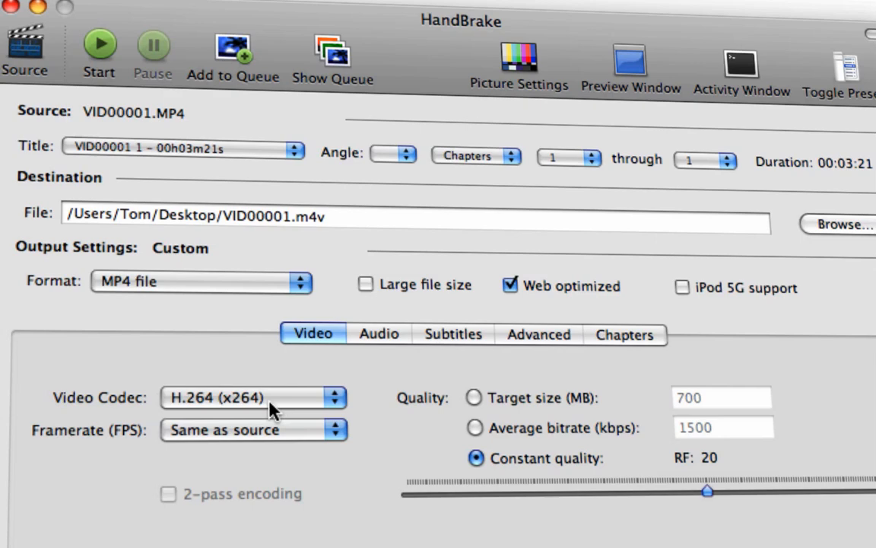
mouse_move(388, 344)
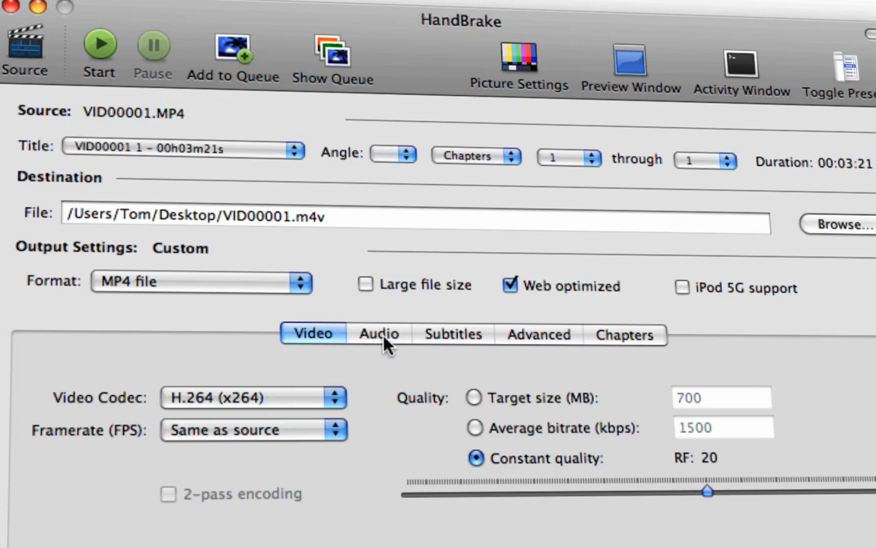
Step: Check the AAC audio track is at 128 kbps, then move on to the subtitle settings
left_click(377, 334)
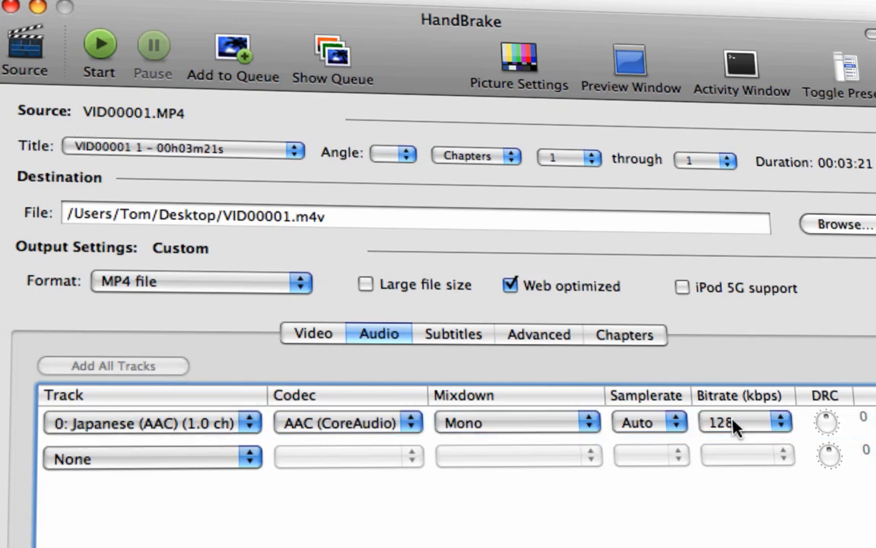
mouse_move(457, 340)
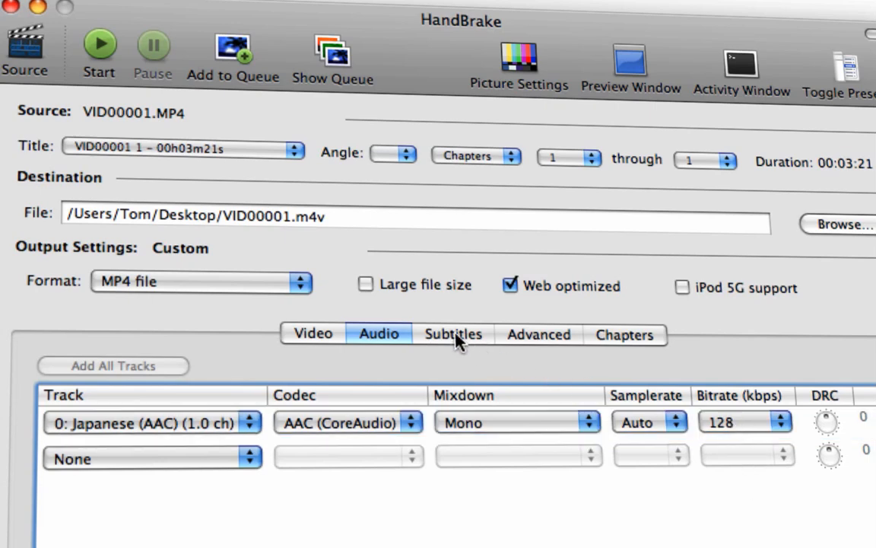
left_click(453, 335)
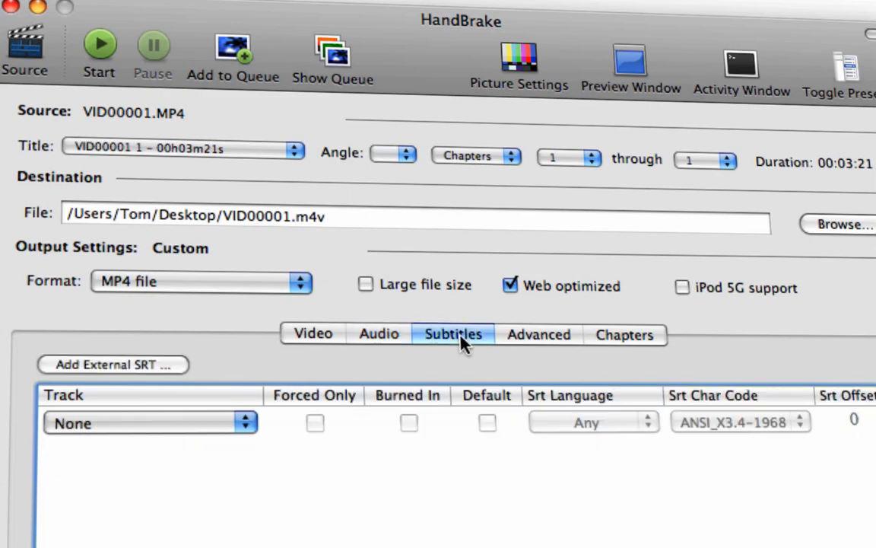
mouse_move(539, 335)
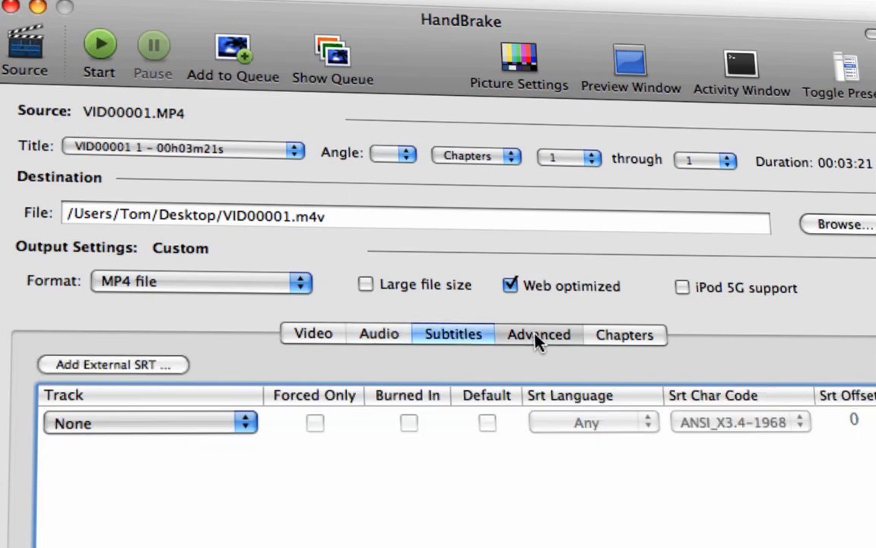
Step: In the advanced encoder settings, set Reference Frames to 4
left_click(538, 335)
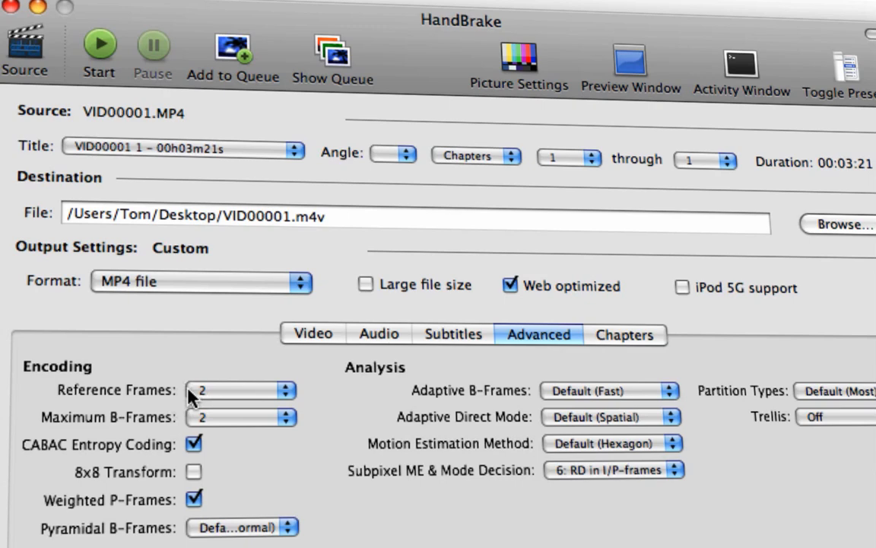
mouse_move(59, 374)
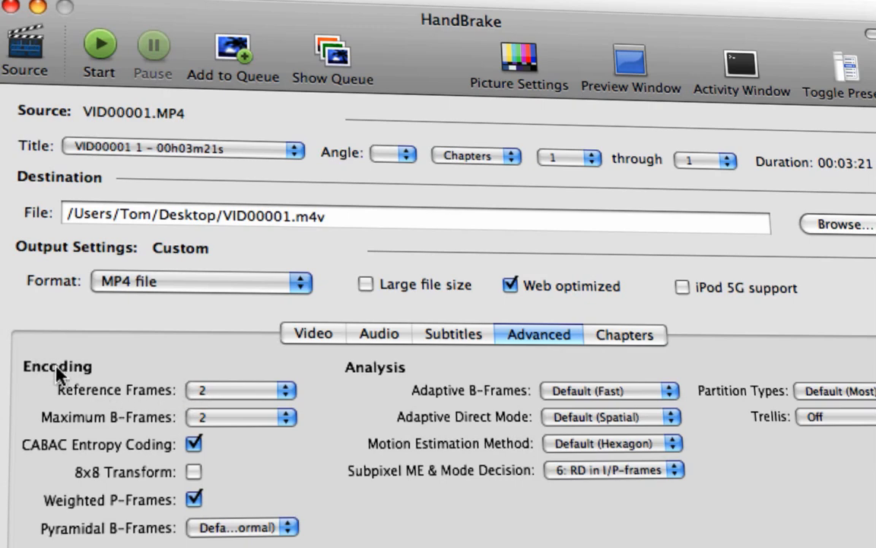
left_click(242, 389)
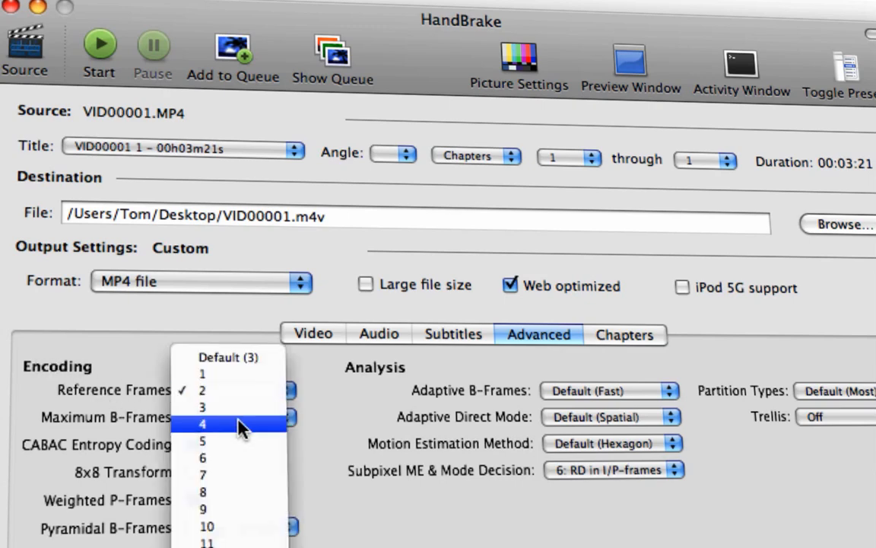
left_click(203, 423)
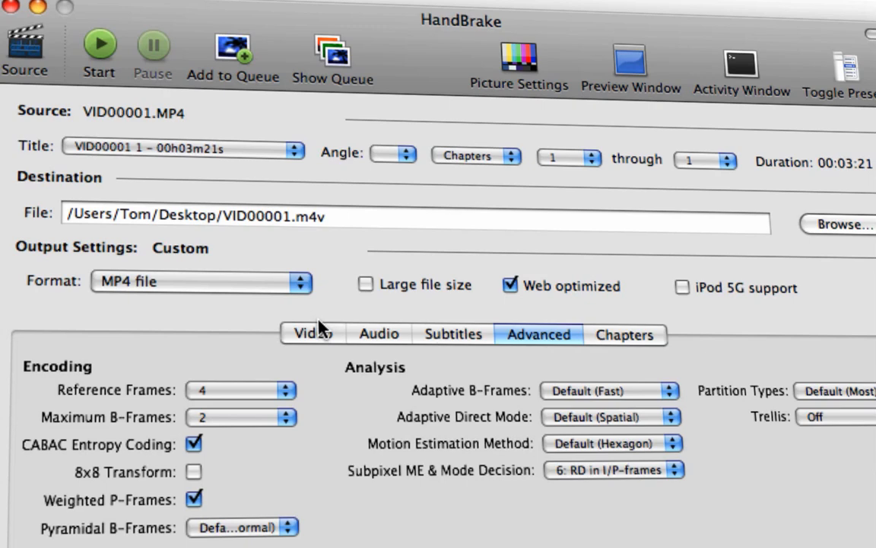
Step: Set video quality to Average bitrate with a value of 800 kbps
left_click(311, 334)
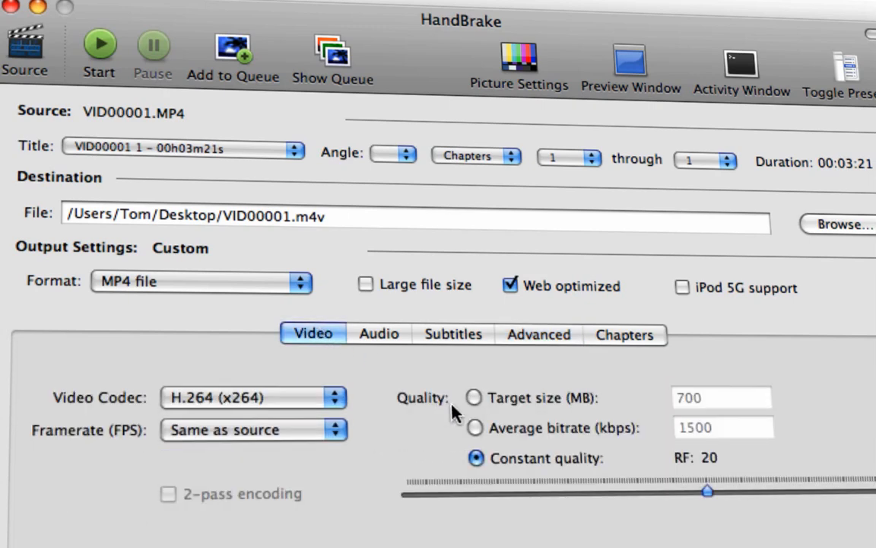
left_click(474, 427)
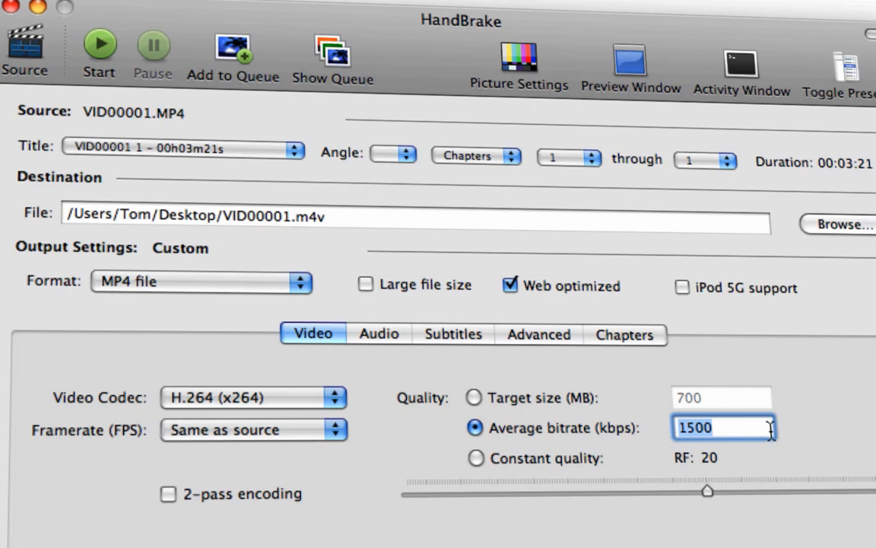
type("800")
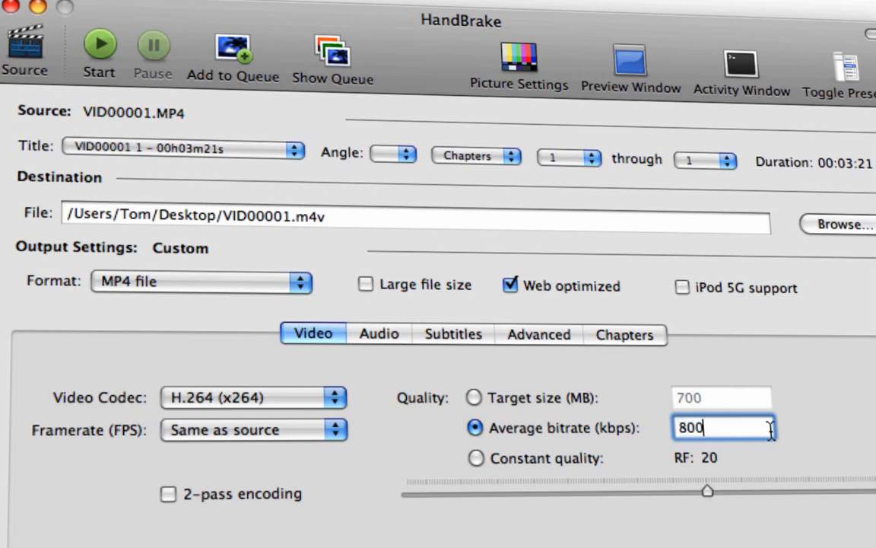
mouse_move(749, 447)
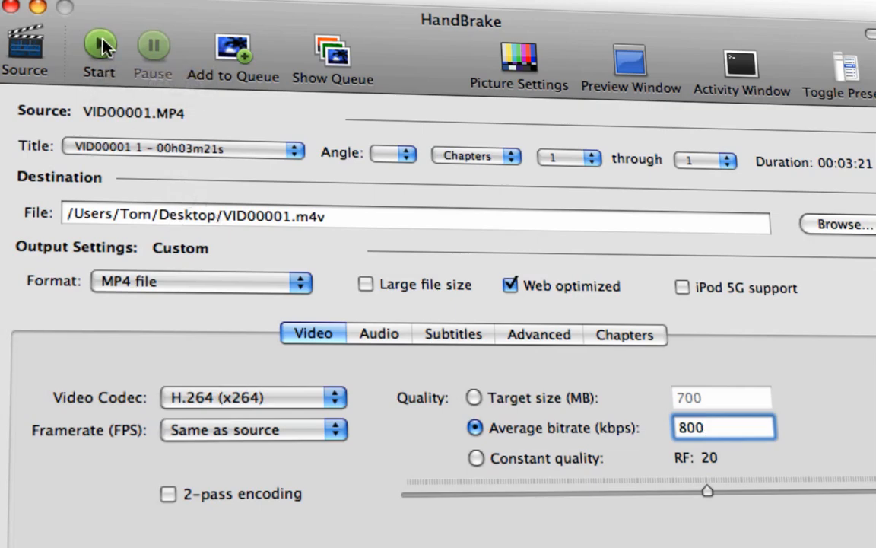
Step: Start encoding VID00001.m4v and pause it at about 2.6%
left_click(99, 46)
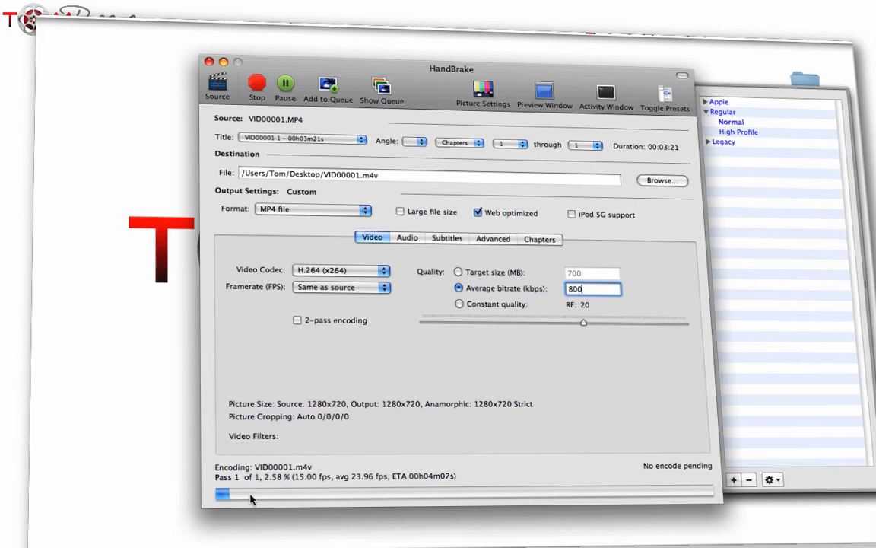
left_click(286, 84)
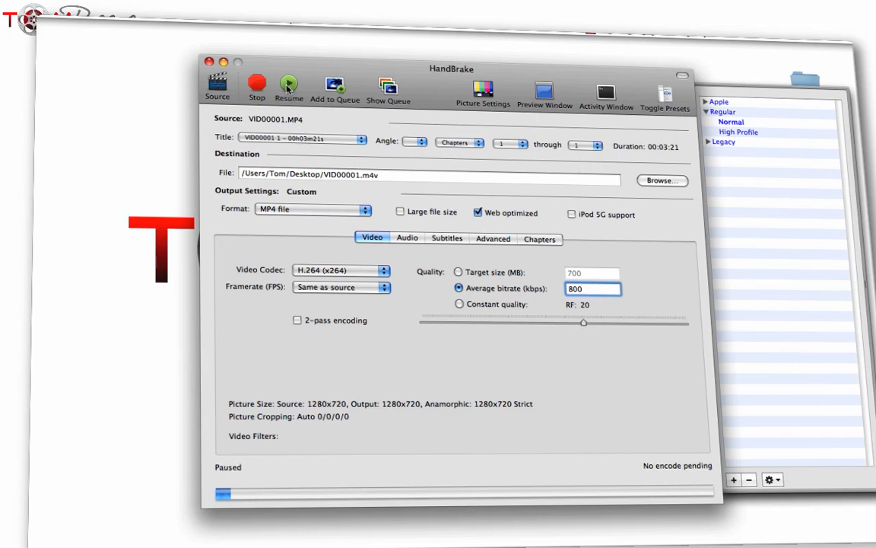